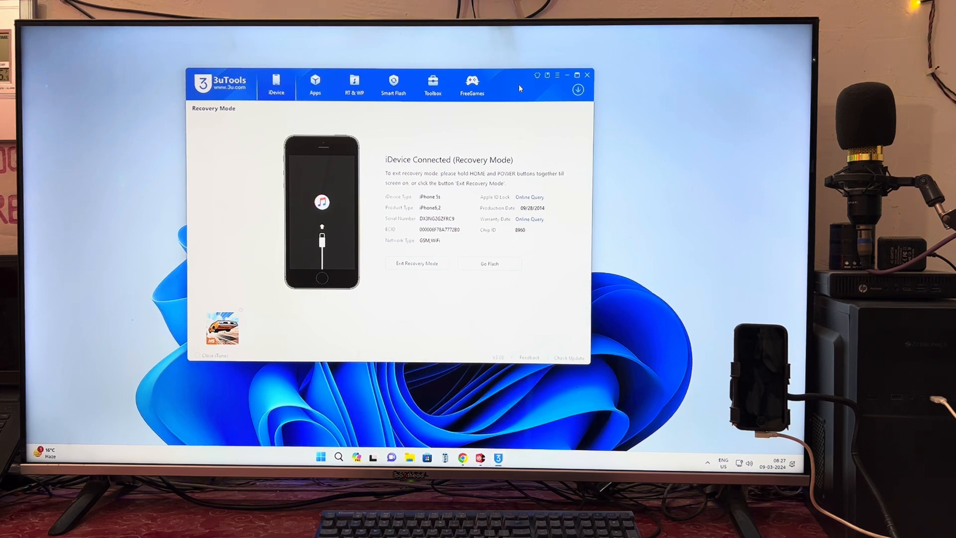
pyautogui.moveTo(541, 156)
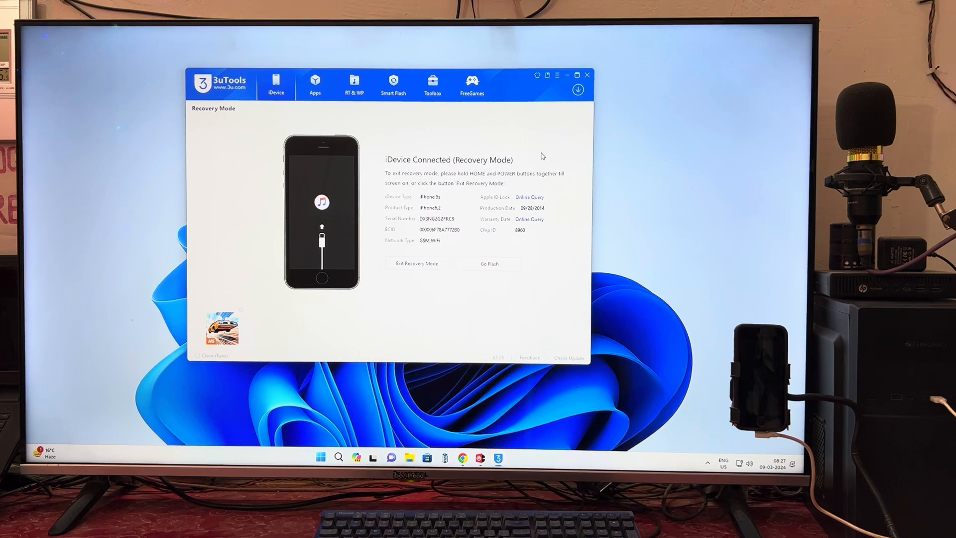
pyautogui.moveTo(531, 85)
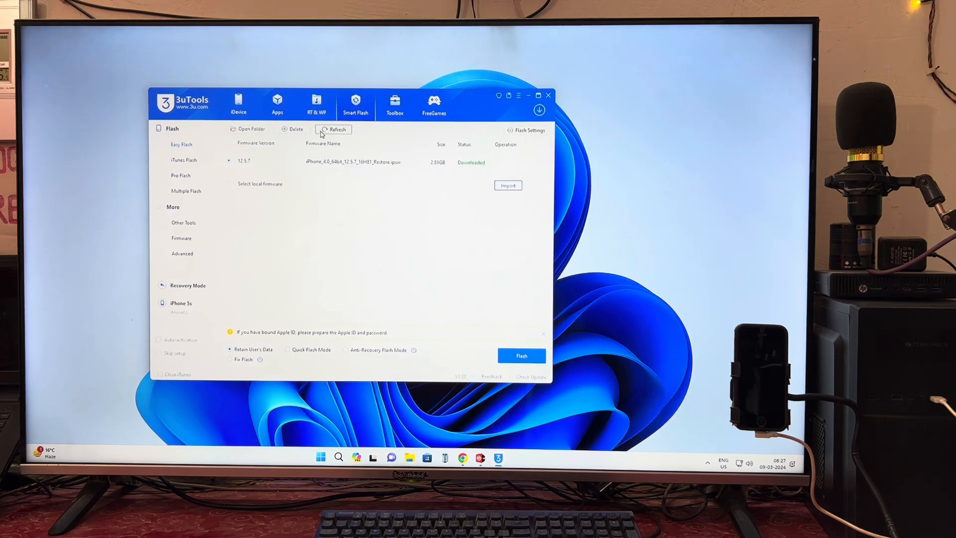
# Reload the Easy Flash firmware list with iOS 12.5.7 selected for the iPhone 5s.
pyautogui.click(334, 129)
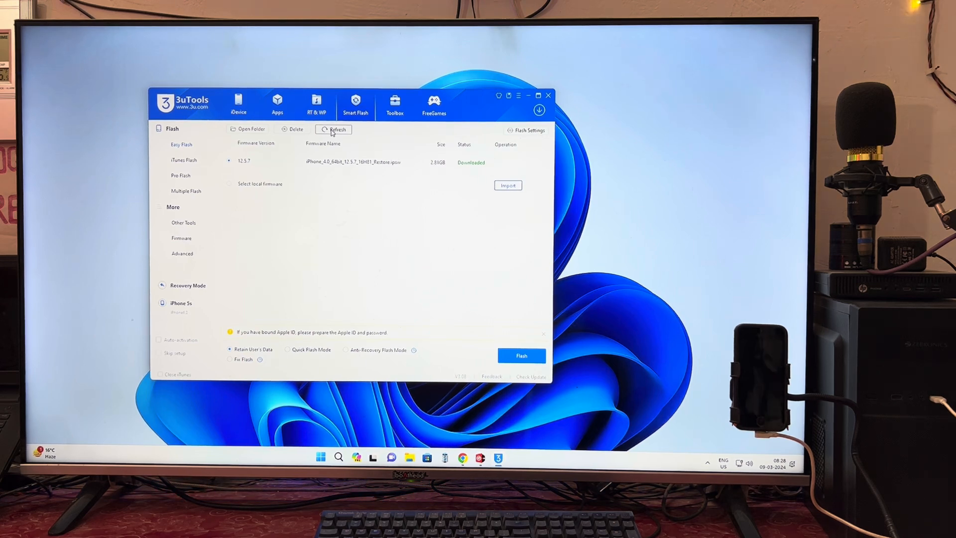
pyautogui.moveTo(446, 169)
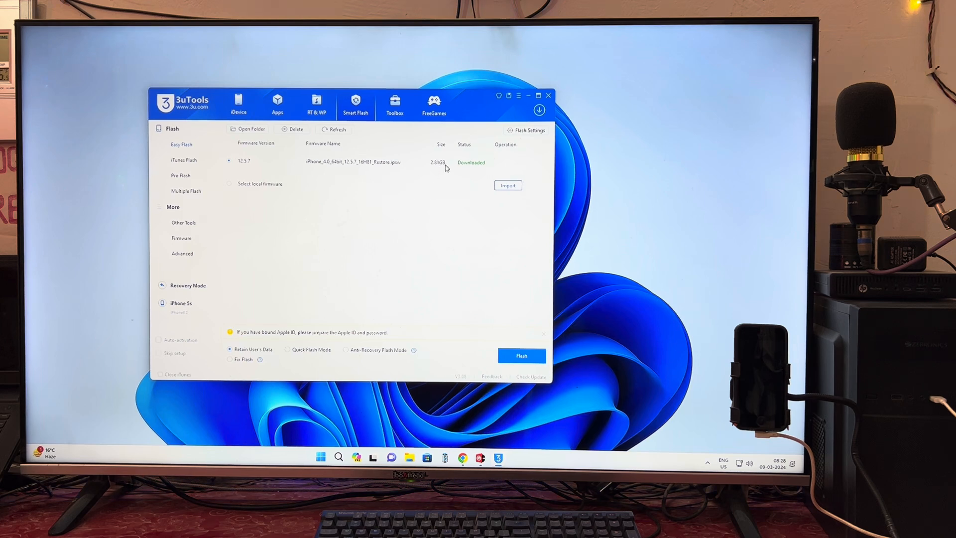
pyautogui.moveTo(326, 179)
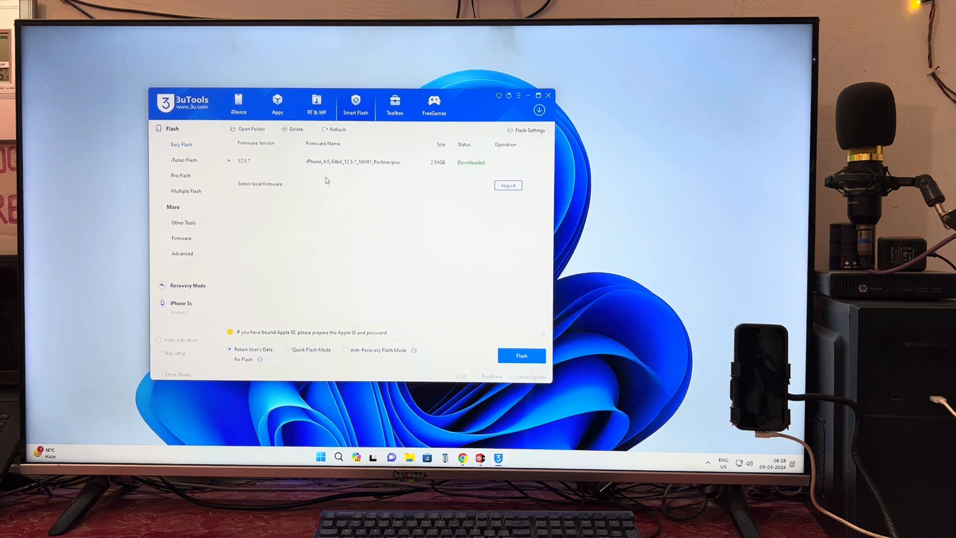
pyautogui.moveTo(410, 166)
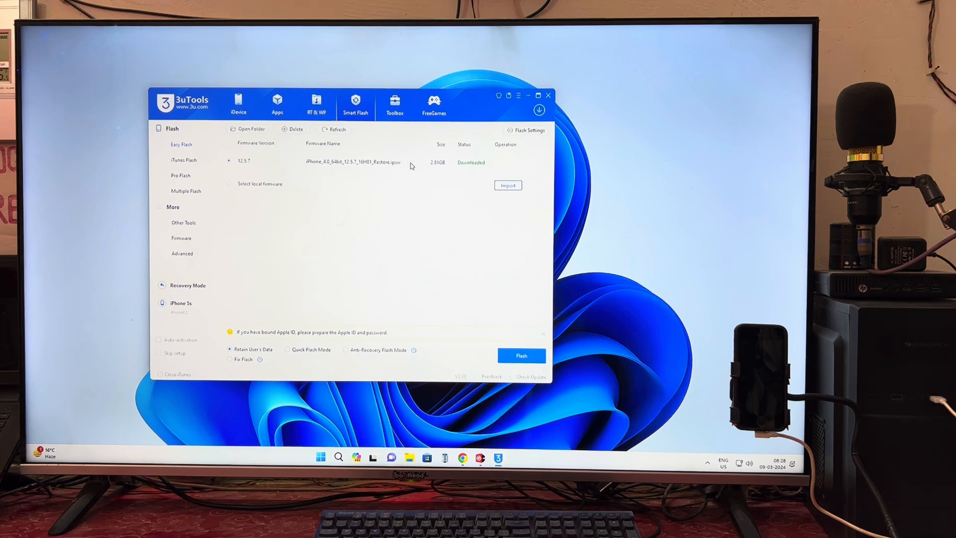
pyautogui.moveTo(365, 399)
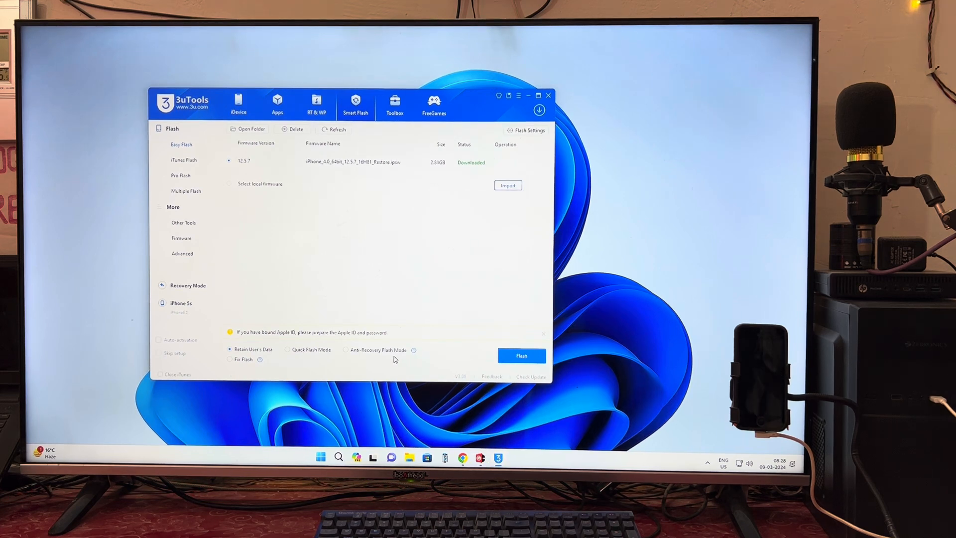
pyautogui.moveTo(277, 356)
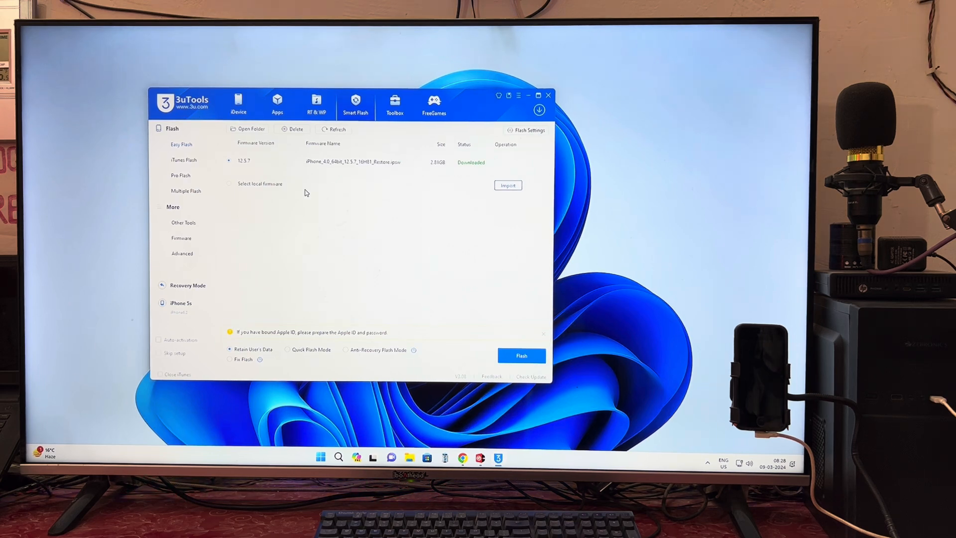
pyautogui.moveTo(288, 204)
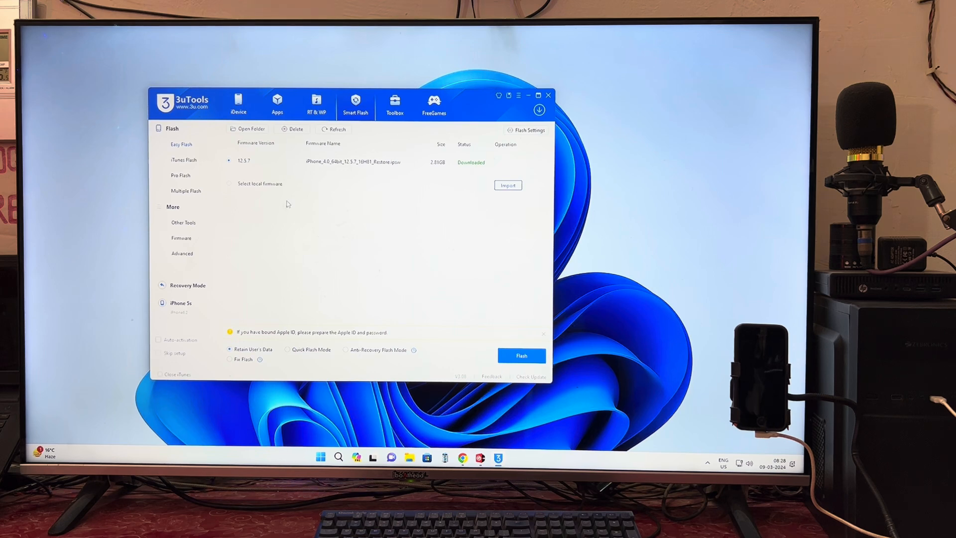
pyautogui.click(521, 356)
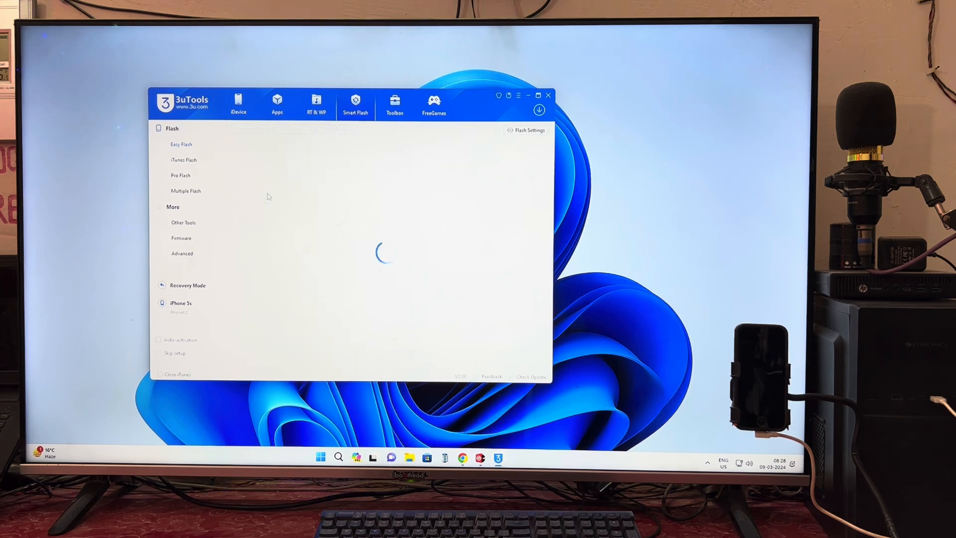
pyautogui.moveTo(445, 151)
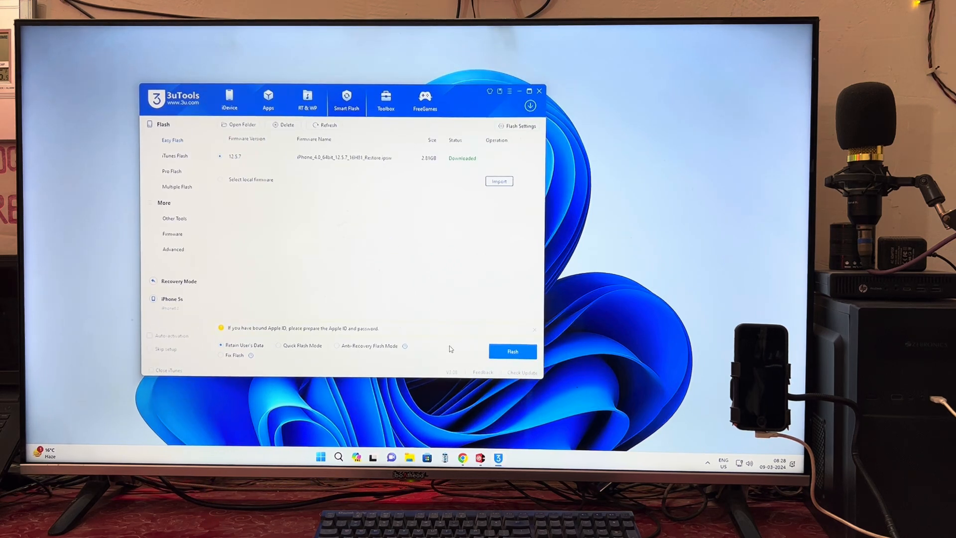
pyautogui.moveTo(426, 352)
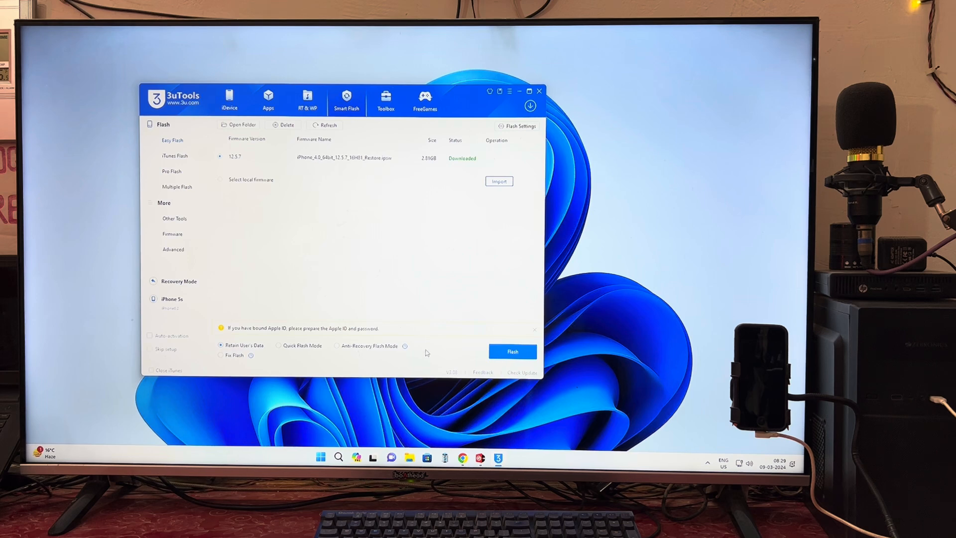
# Start flashing the iPhone 5s to iOS 12.5.7 with Retain User's Data selected.
pyautogui.click(512, 351)
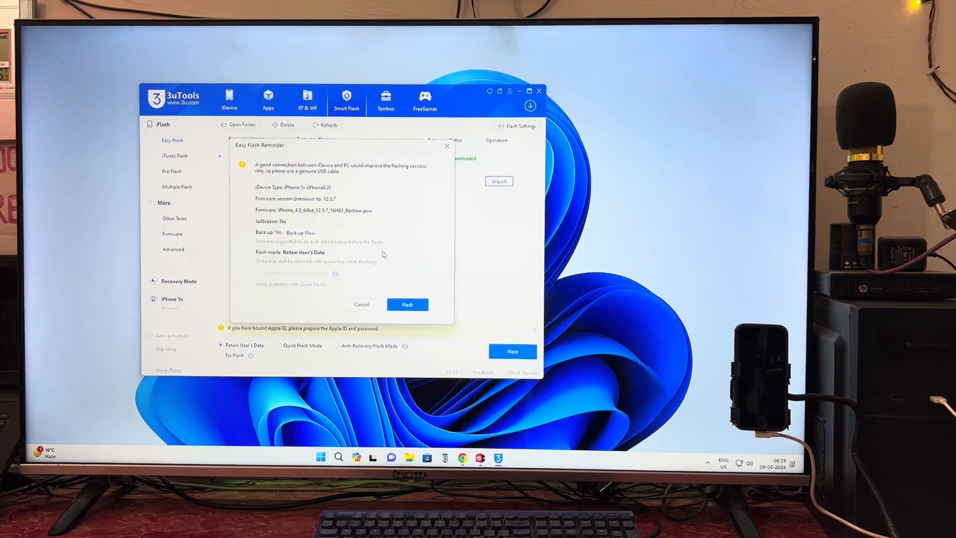
pyautogui.moveTo(368, 228)
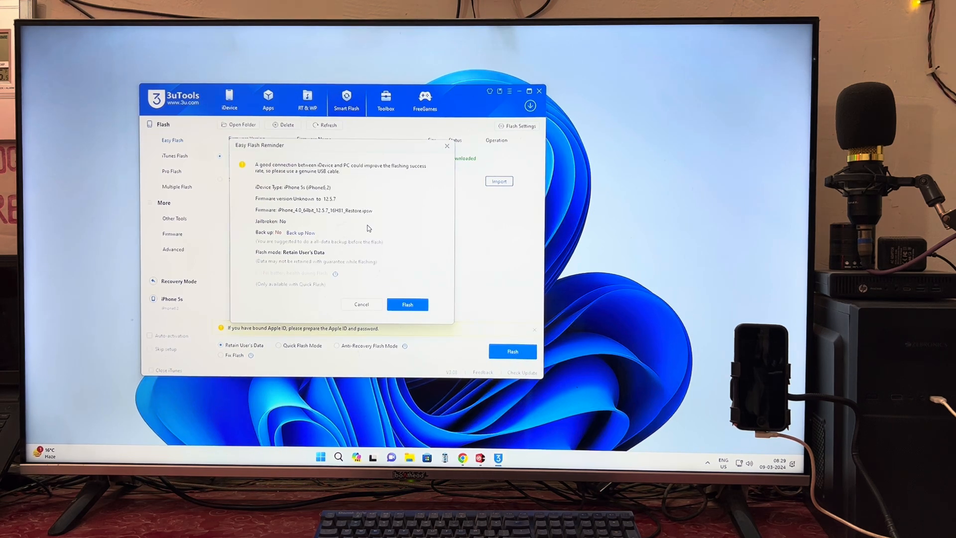
pyautogui.moveTo(368, 227)
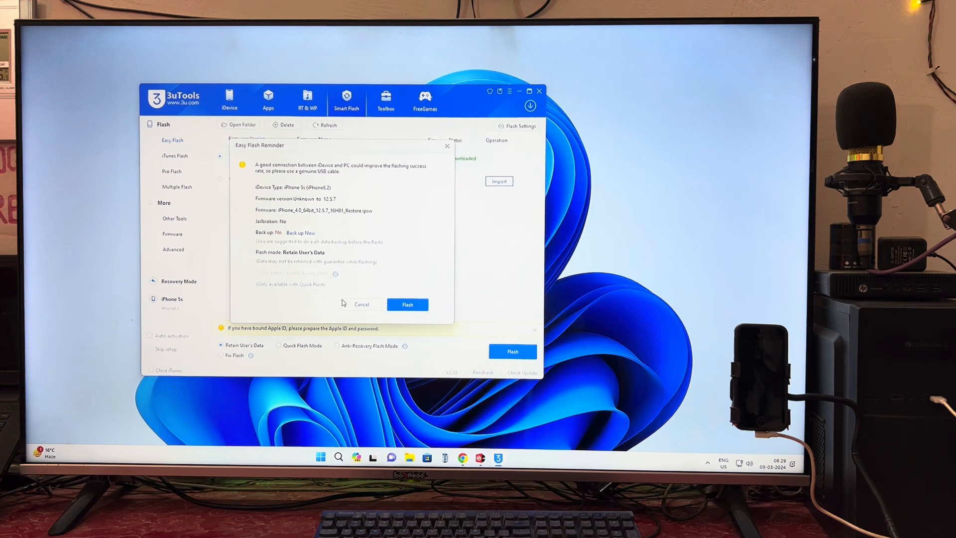
# Confirm the Easy Flash reminder so the retain-data restore to iOS 12.5.7 begins.
pyautogui.click(406, 304)
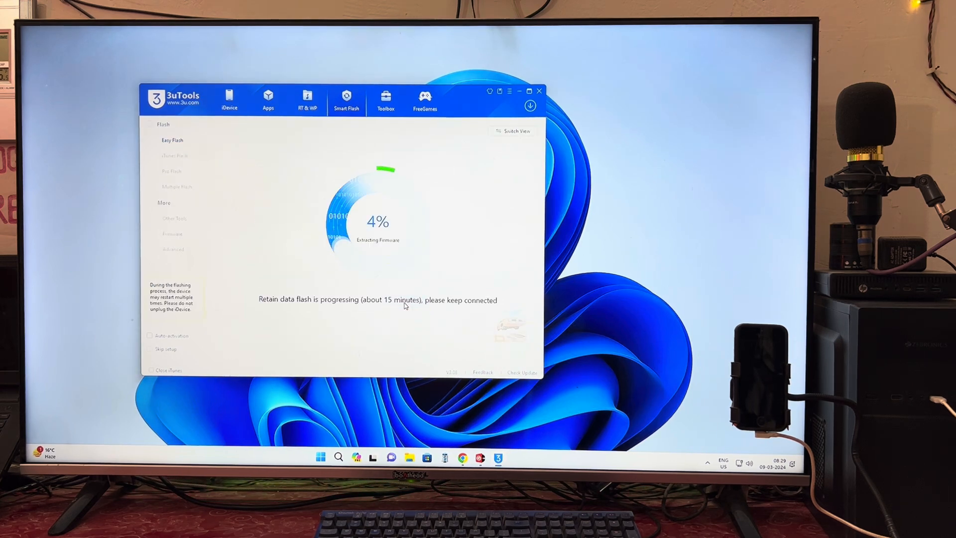